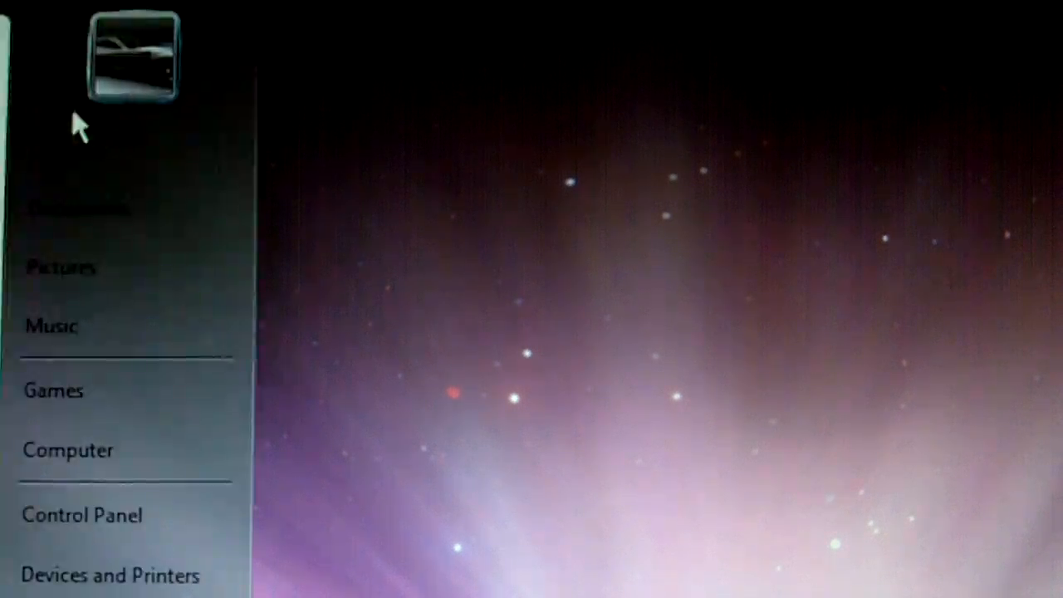
pyautogui.moveTo(311, 556)
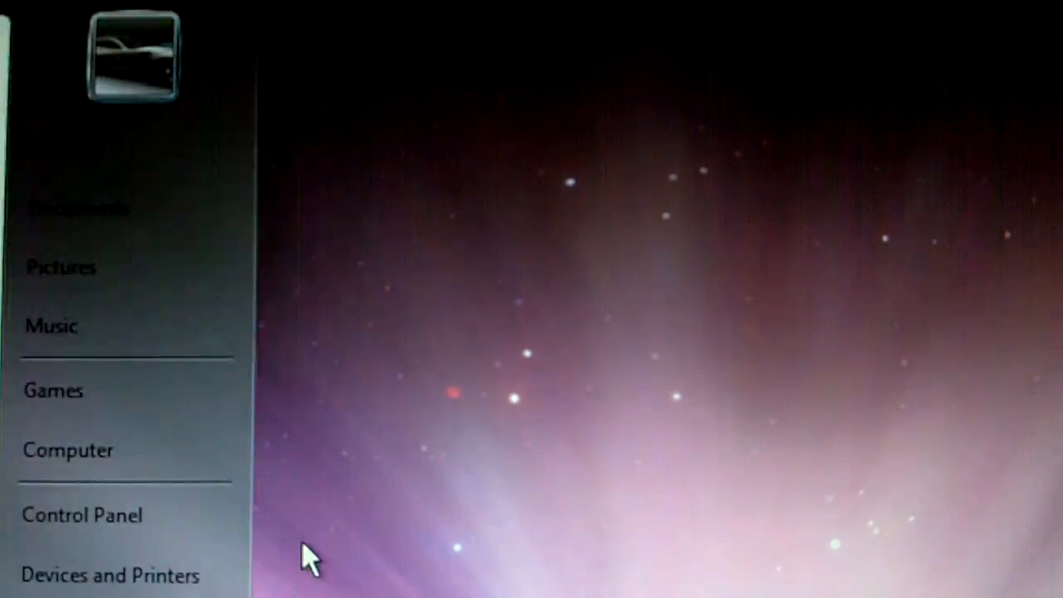
pyautogui.moveTo(207, 515)
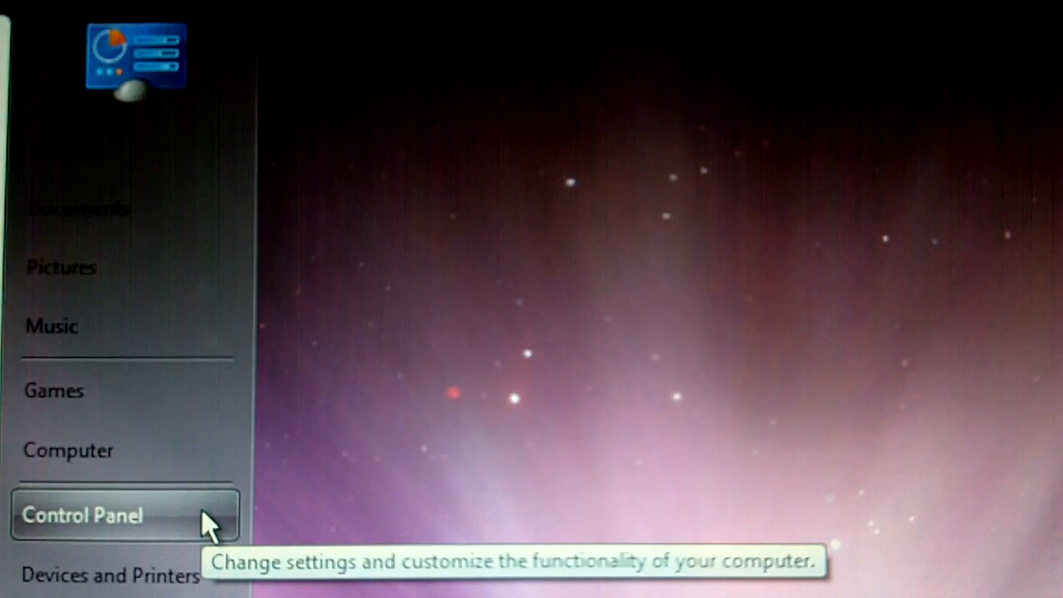
# - Open Control Panel from the Start menu to show its category view
pyautogui.click(82, 515)
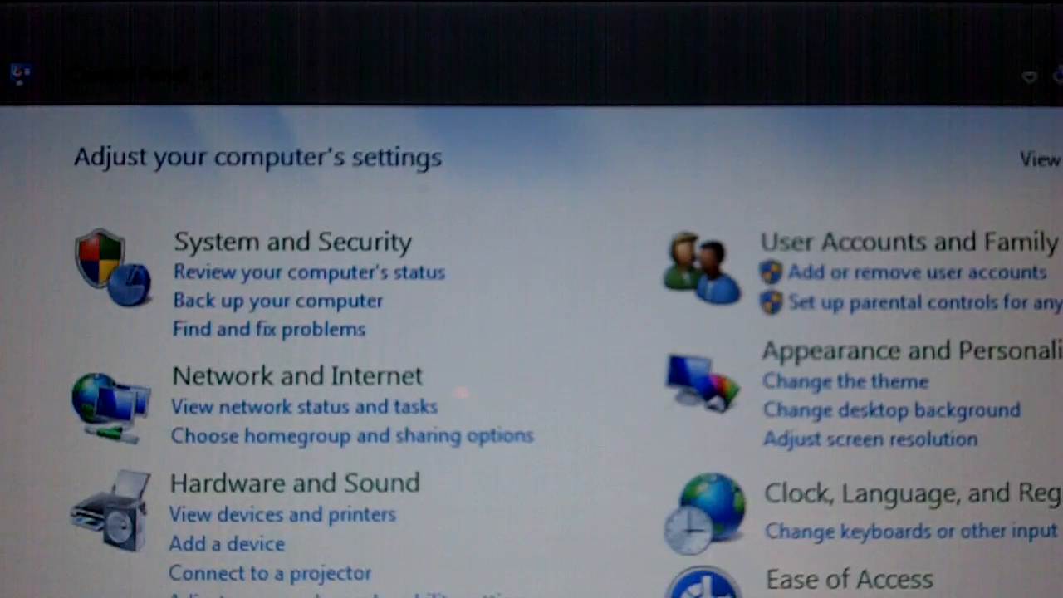
pyautogui.moveTo(872, 510)
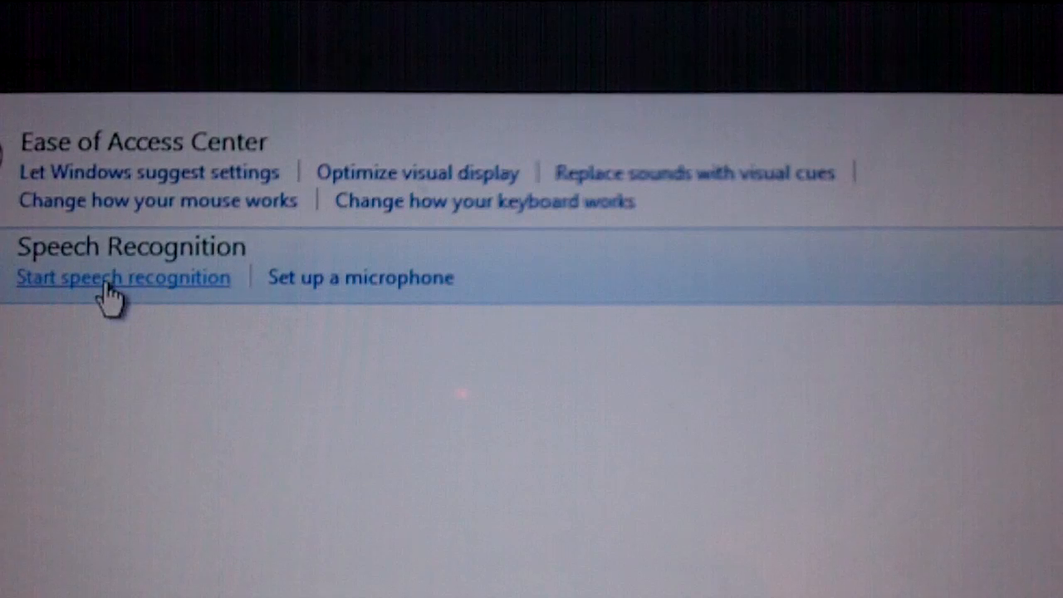
# - Launch Windows Speech Recognition so its microphone bar appears, showing Off
pyautogui.click(122, 276)
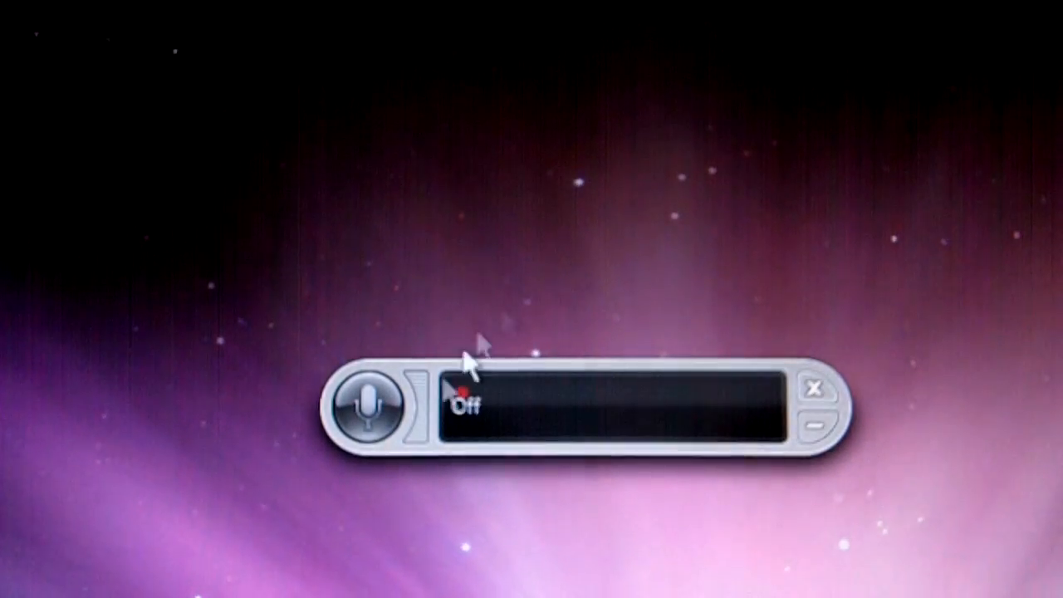
pyautogui.moveTo(365, 411)
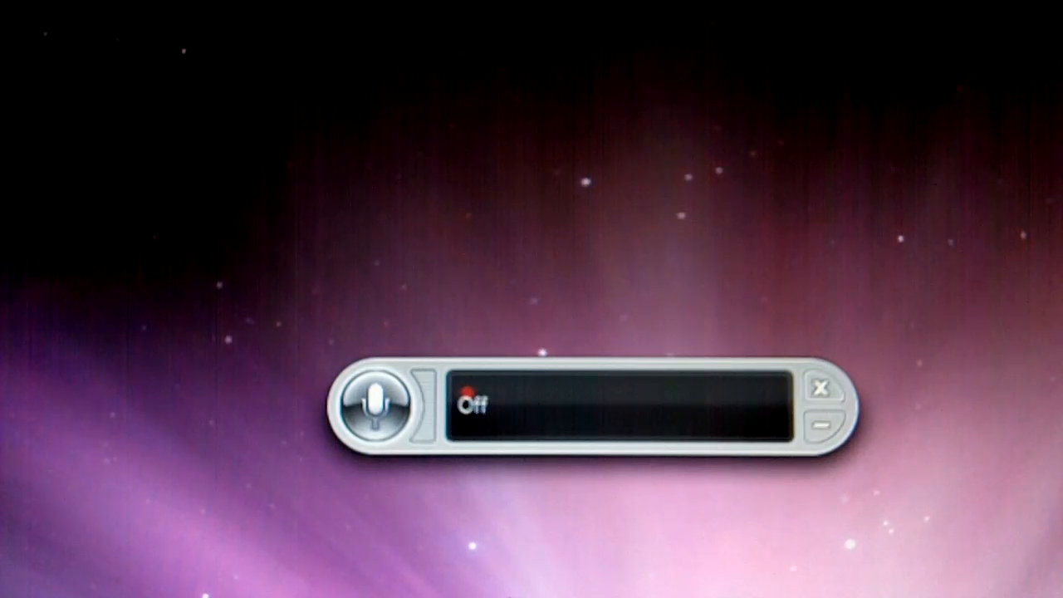
pyautogui.moveTo(391, 411)
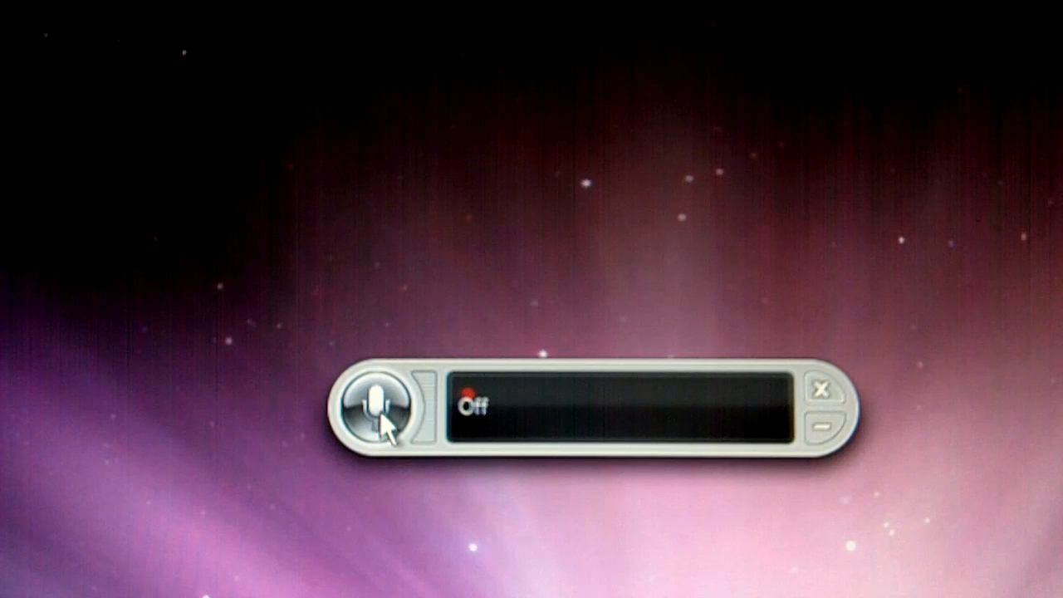
pyautogui.click(377, 413)
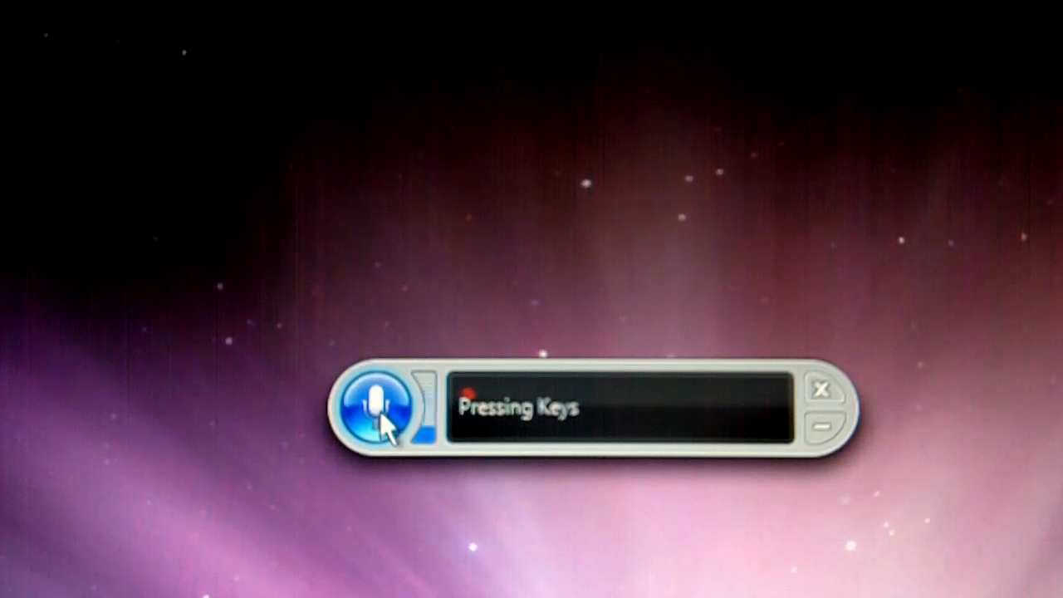
pyautogui.click(377, 408)
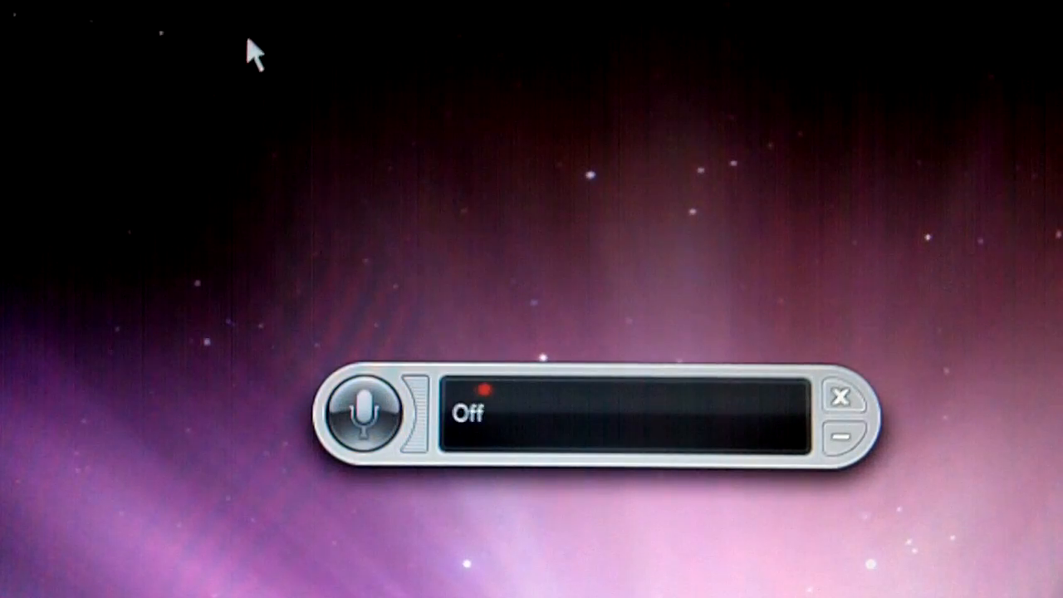
pyautogui.moveTo(295, 292)
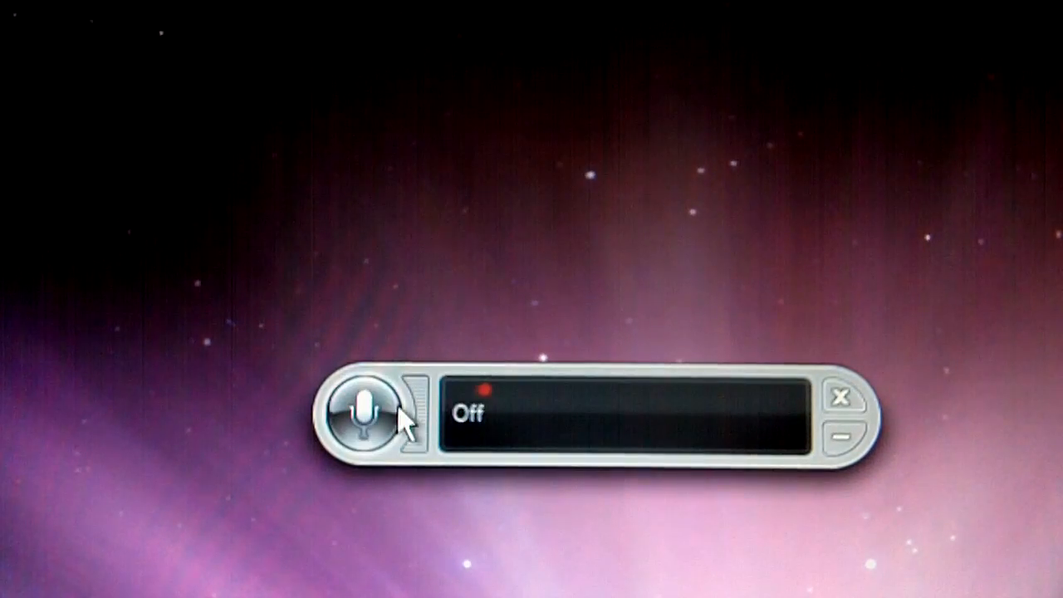
pyautogui.moveTo(369, 419)
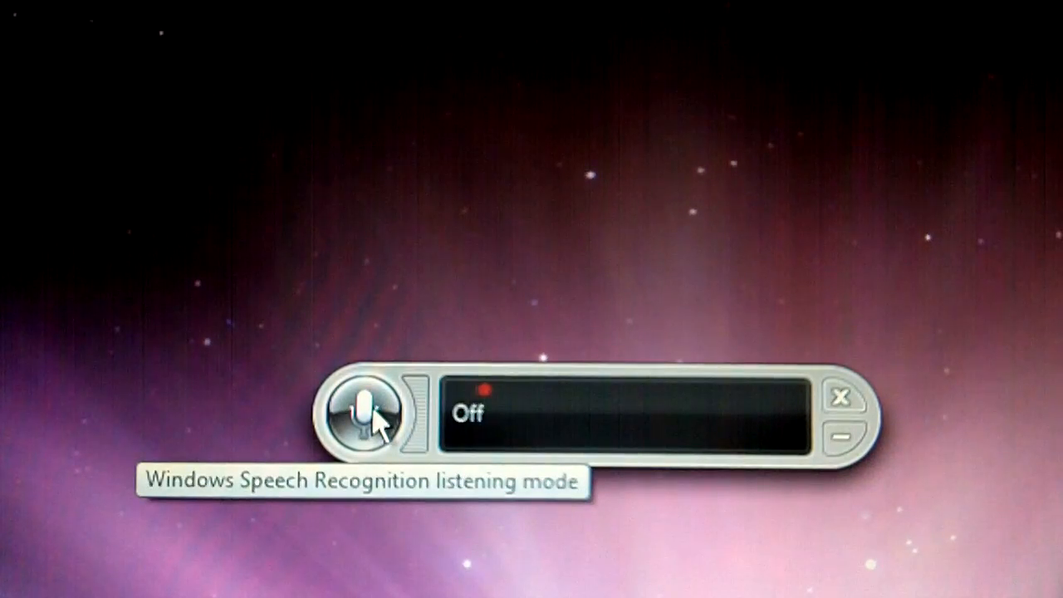
# - Toggle the microphone button until the Speech Recognition bar shows Listening
pyautogui.click(357, 415)
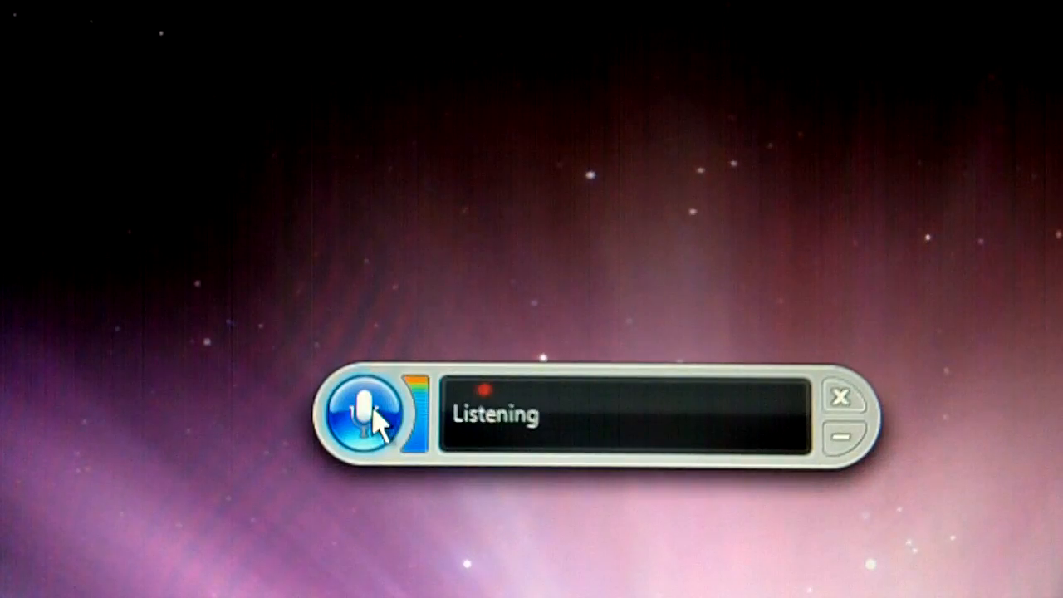
pyautogui.click(365, 418)
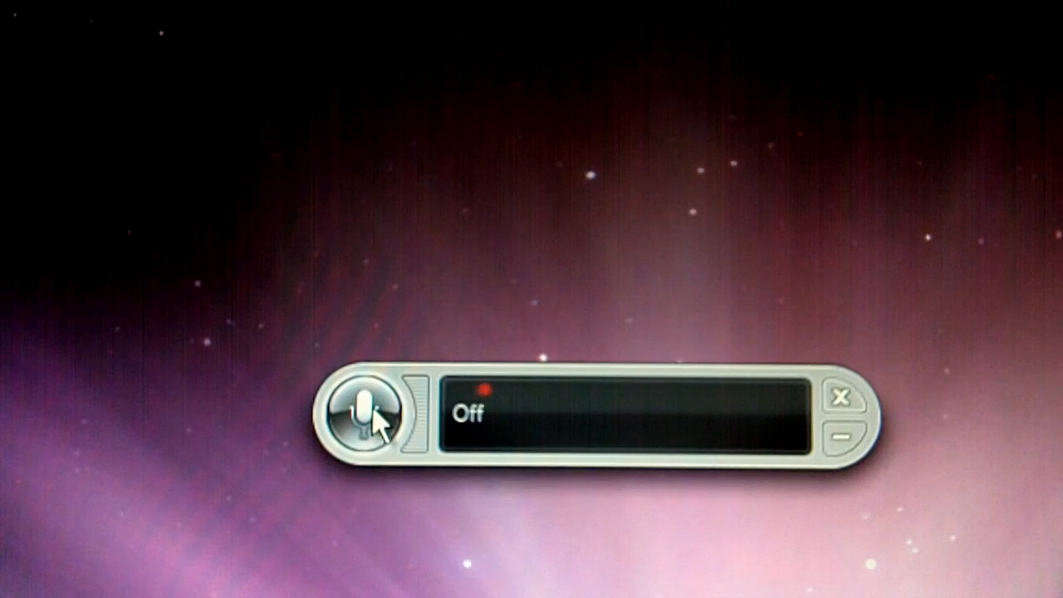
pyautogui.click(365, 418)
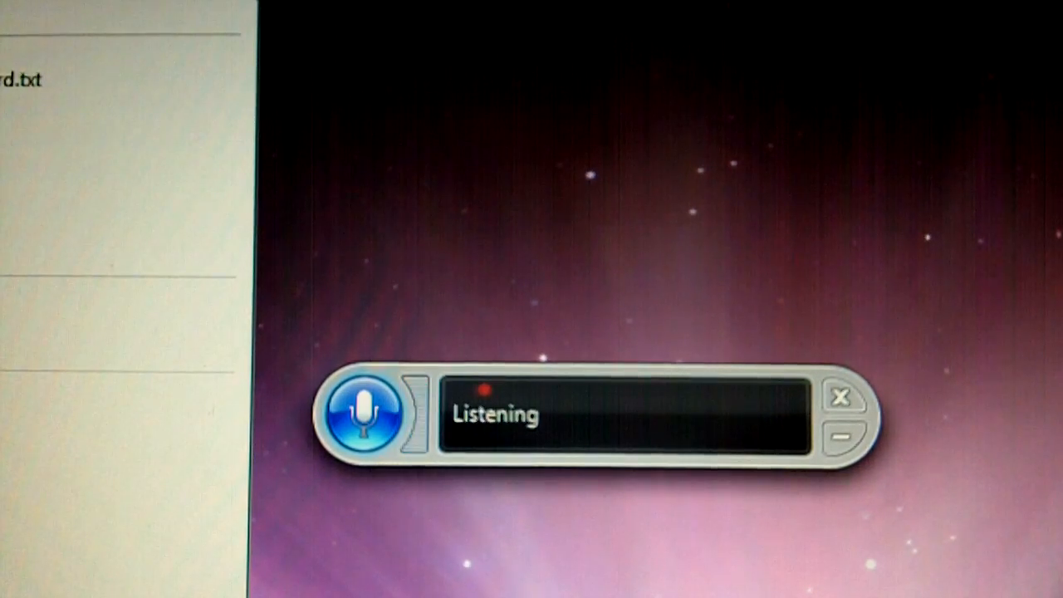
pyautogui.click(359, 414)
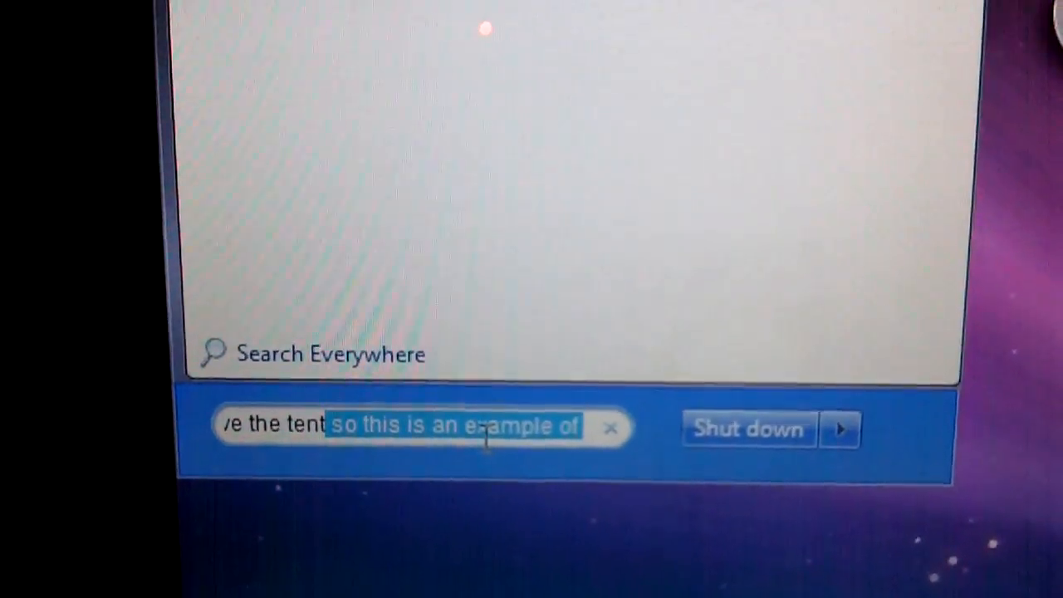
# - Dictate 'As it would have the ten' into the Start menu search box
pyautogui.write('As it would have the ten')
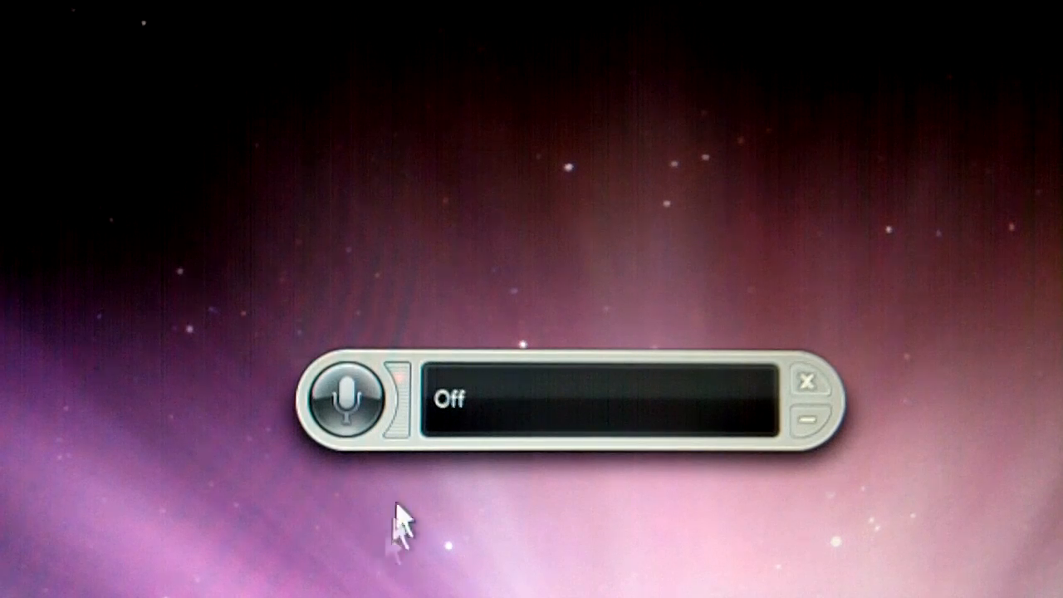
pyautogui.moveTo(348, 403)
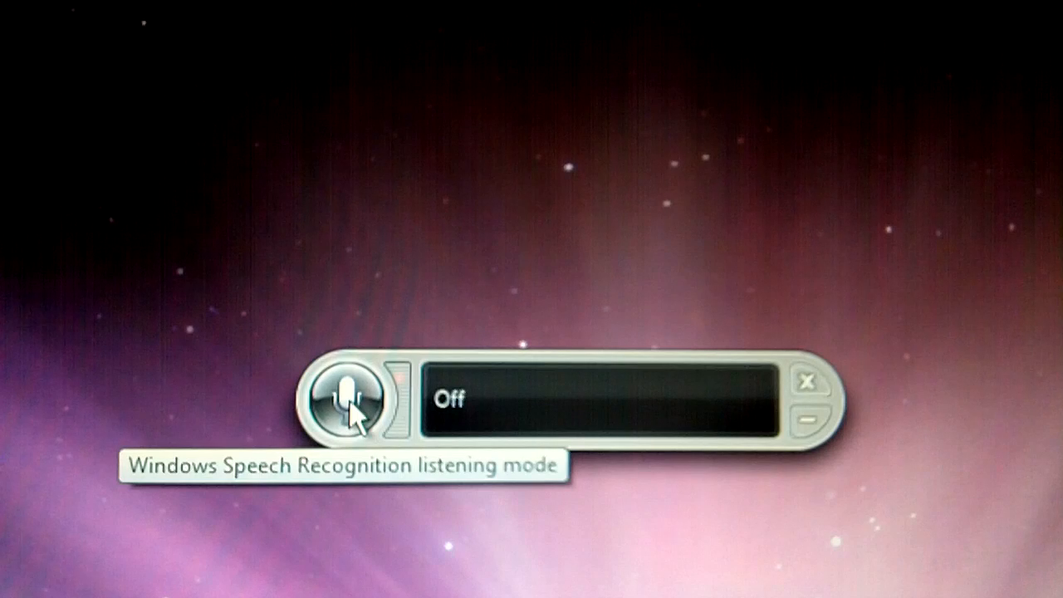
# - Turn the Speech Recognition microphone back on so it shows Listening
pyautogui.click(341, 401)
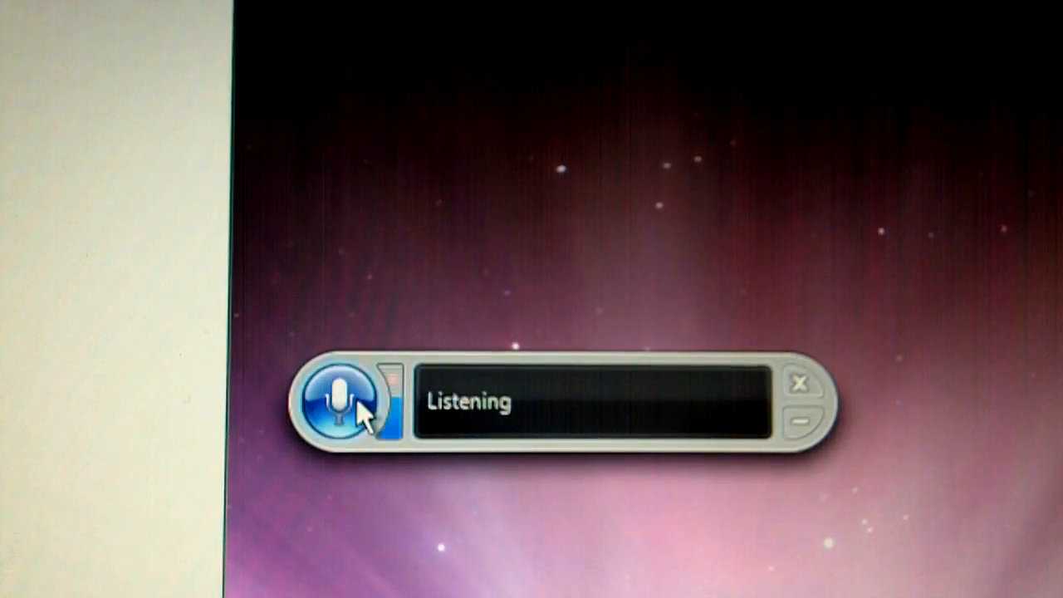
# - Pause and resume listening while voice-launching Safari on the YouTube videos page
pyautogui.click(339, 402)
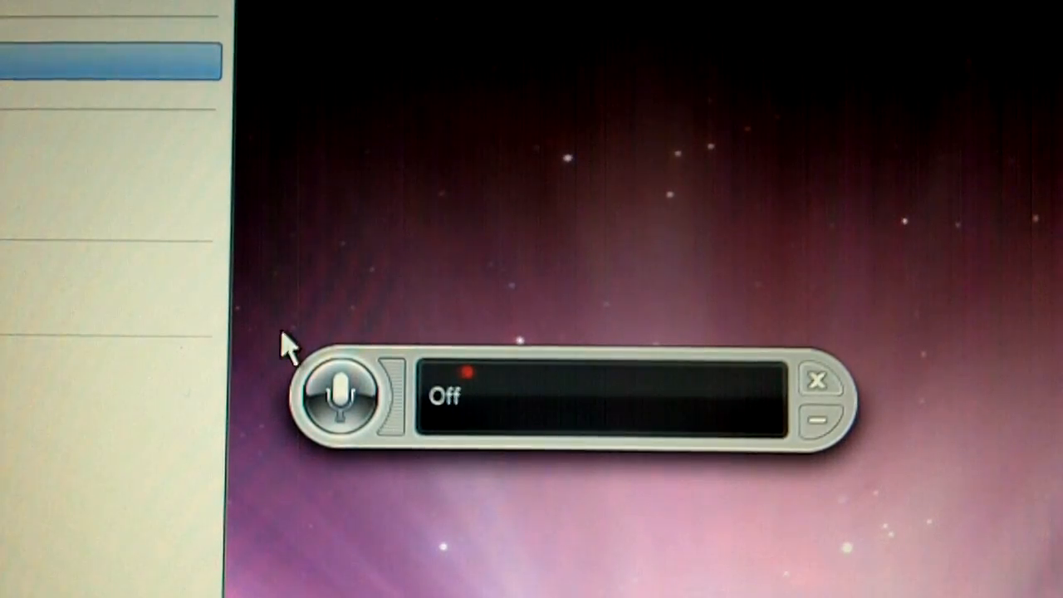
pyautogui.click(341, 393)
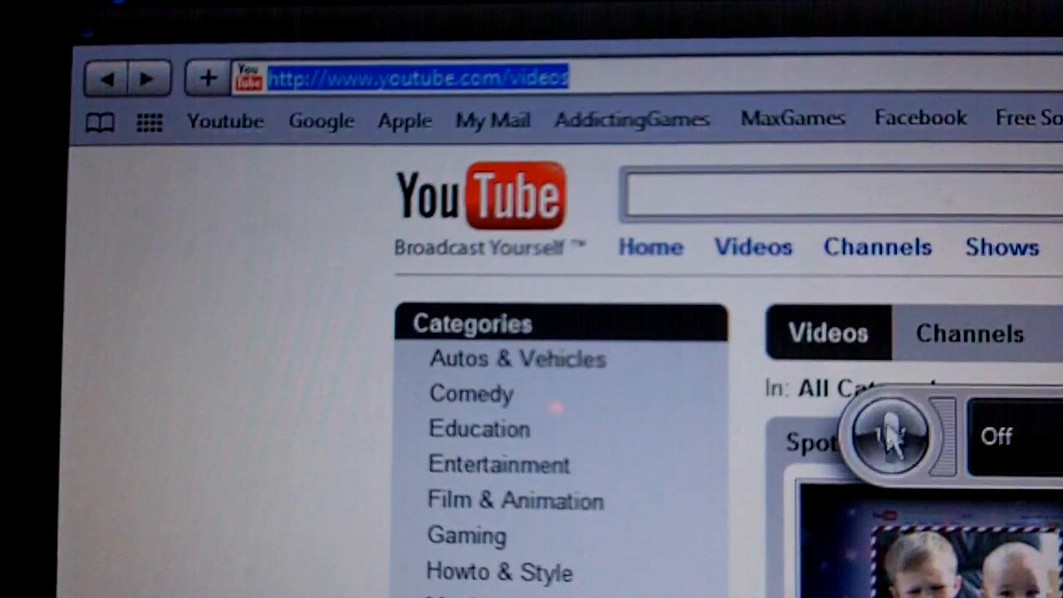
# - Dictate the letters of 'gmail', backspacing a misrecognized letter
pyautogui.click(884, 436)
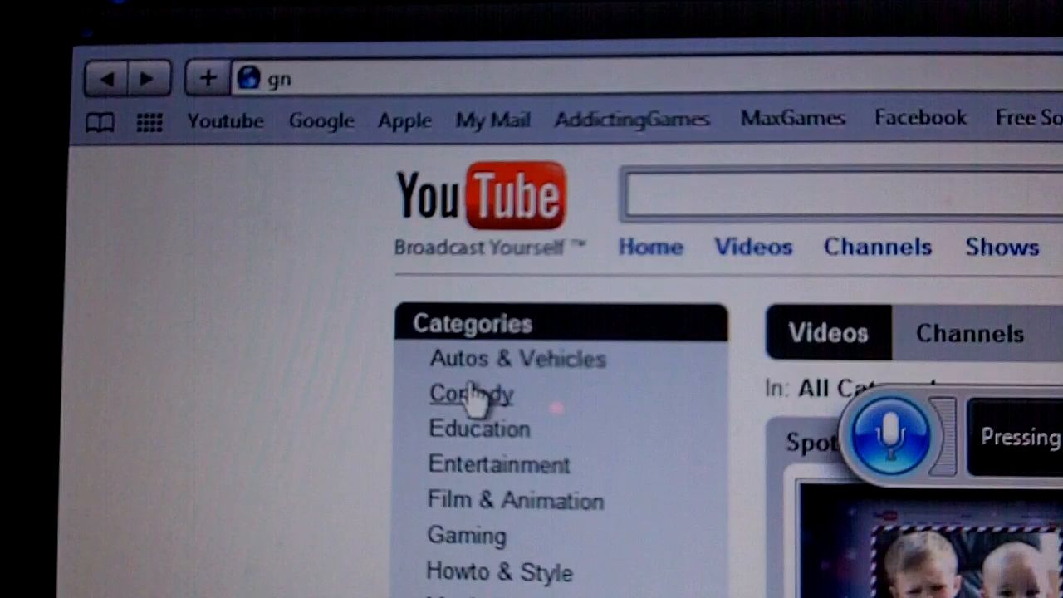
pyautogui.press('Backspace')
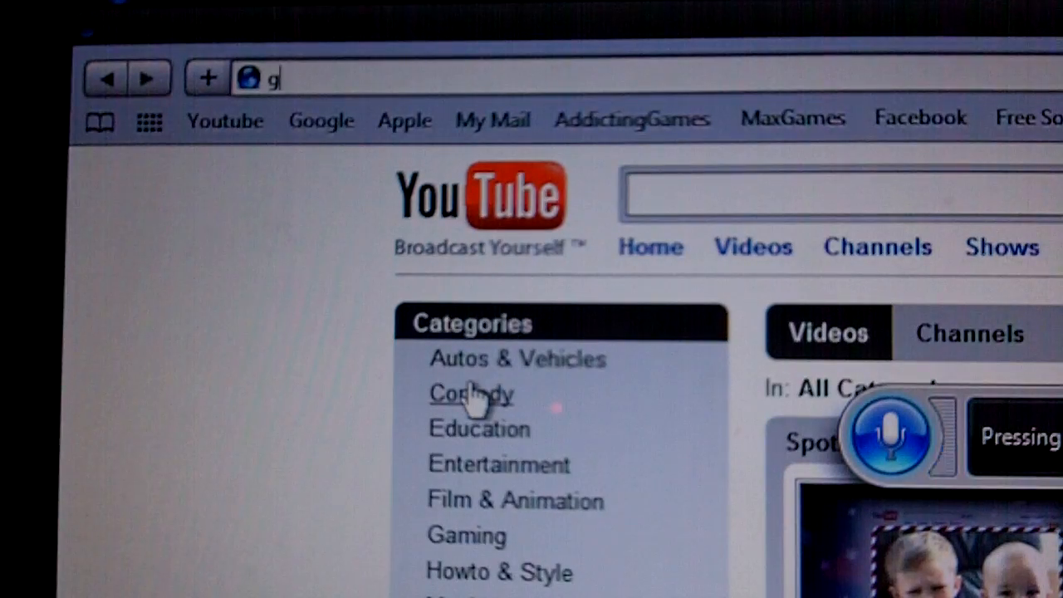
pyautogui.write('mai')
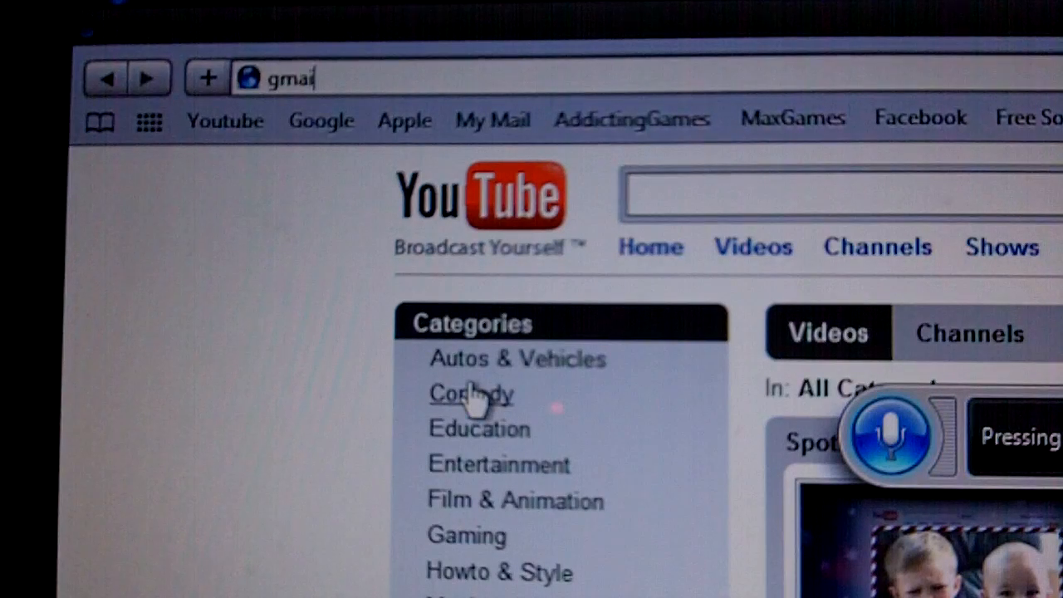
pyautogui.write('l')
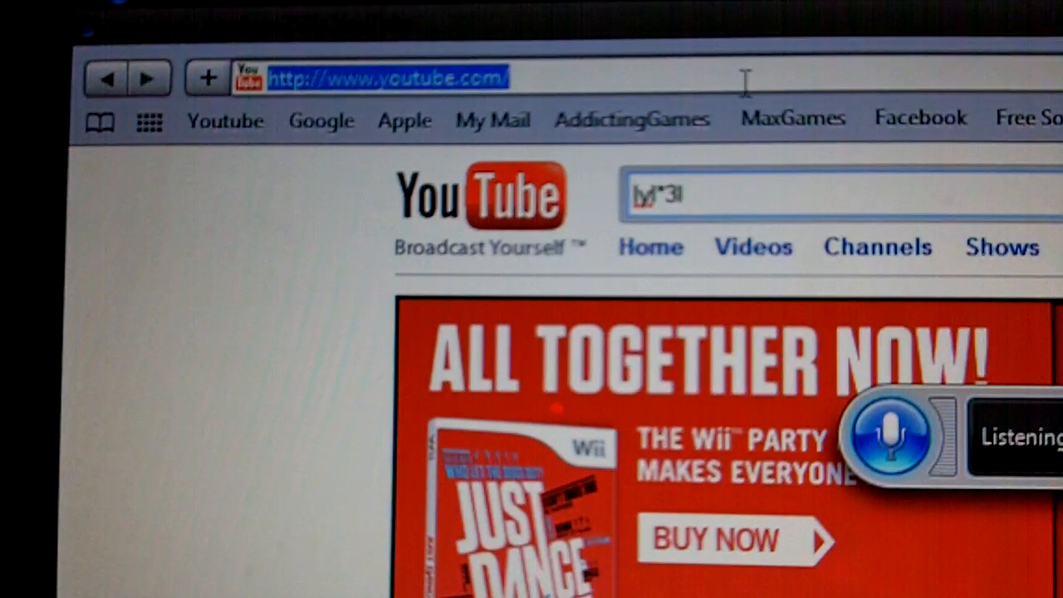
# - Spell 'whazc' letter by letter into Safari's address bar
pyautogui.write('whaz')
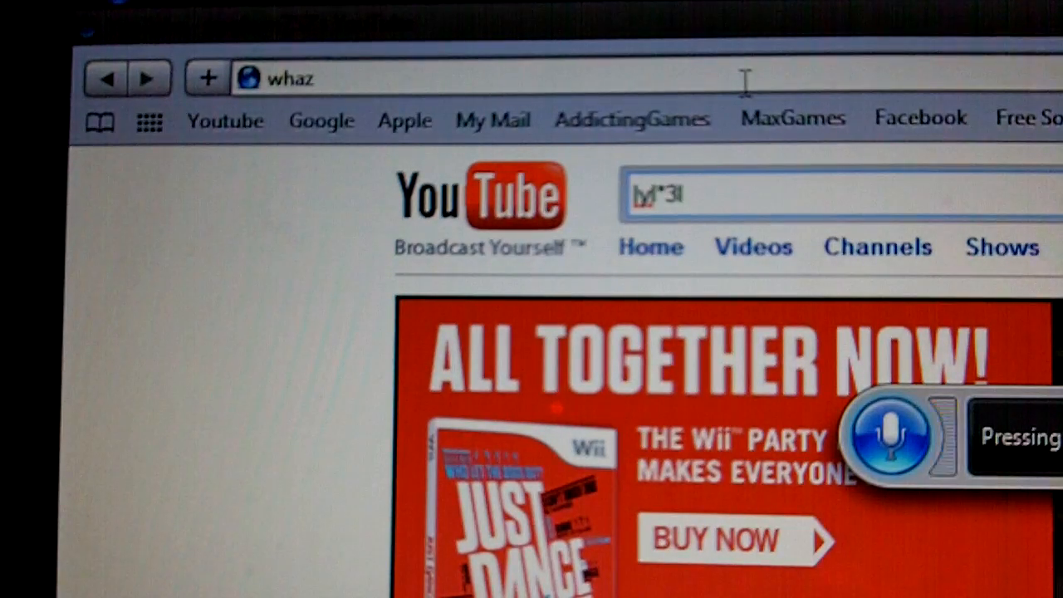
pyautogui.click(888, 435)
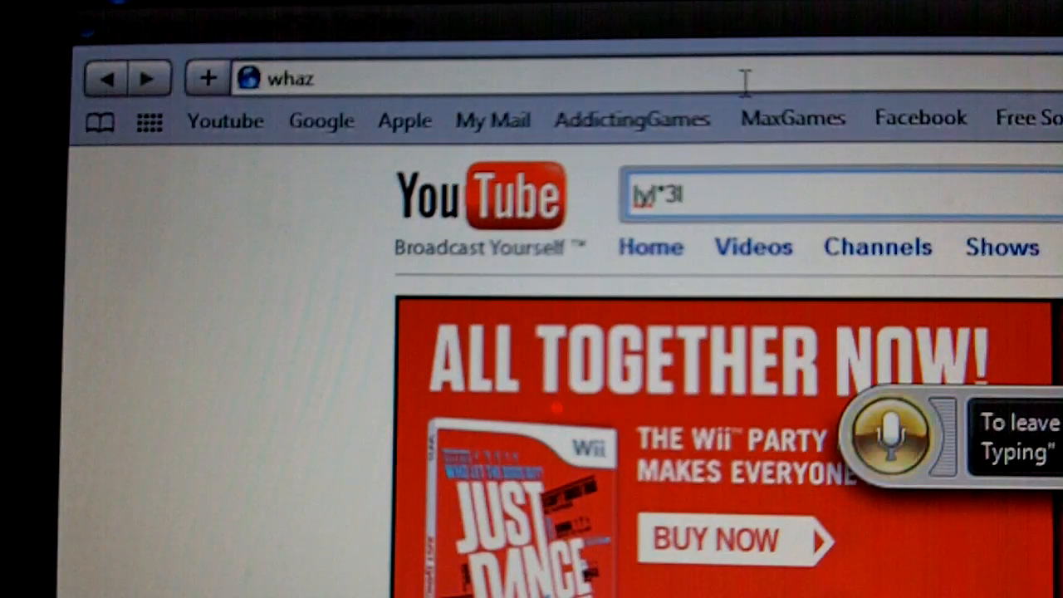
pyautogui.write('c')
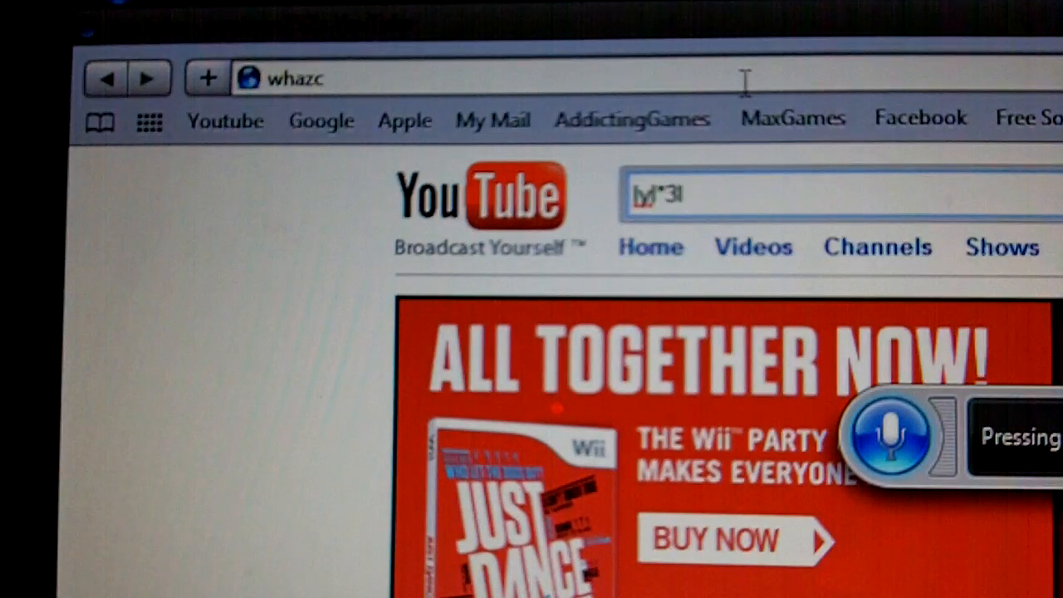